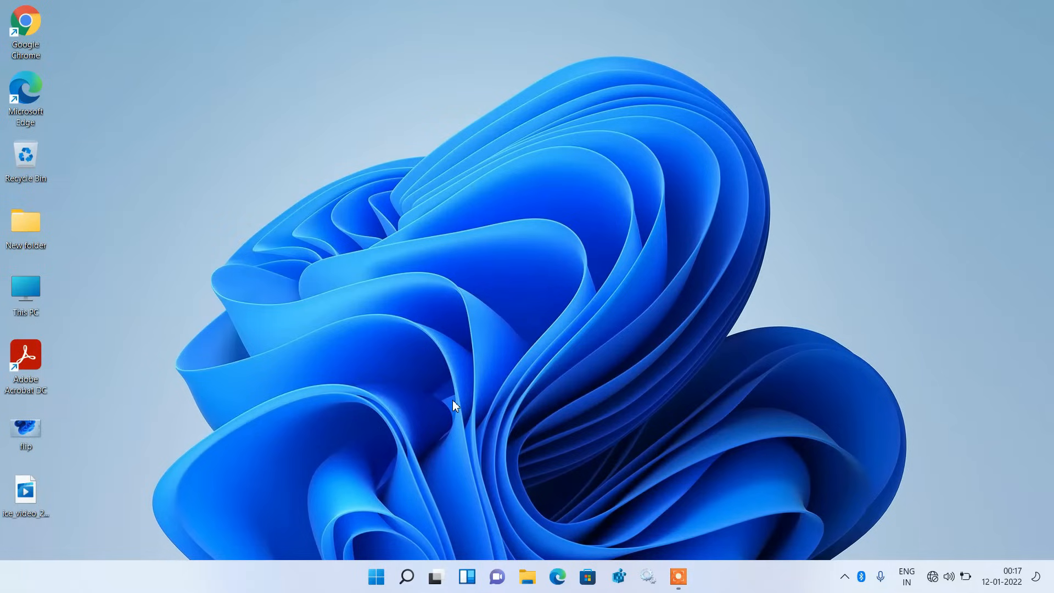
- View and close the upside-down flip.png, then open Settings from the Start quick links
click(692, 577)
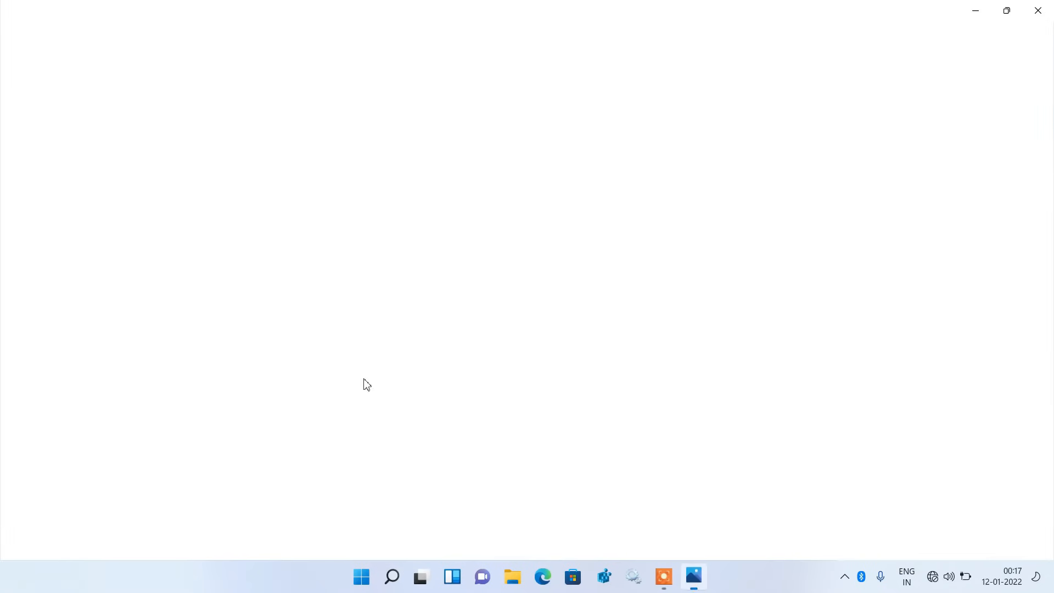
click(693, 576)
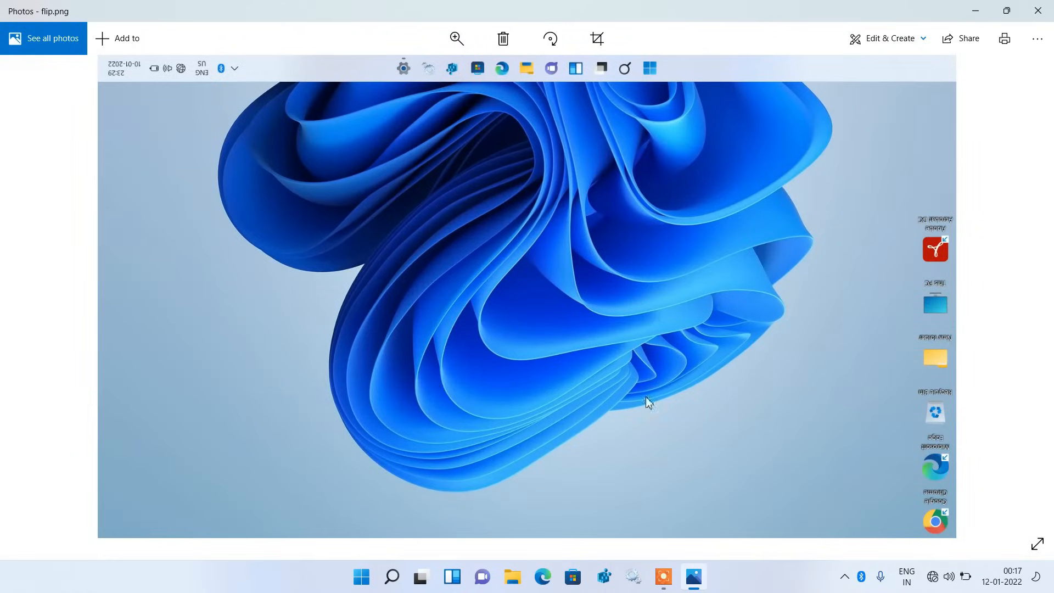
mouse_move(575, 350)
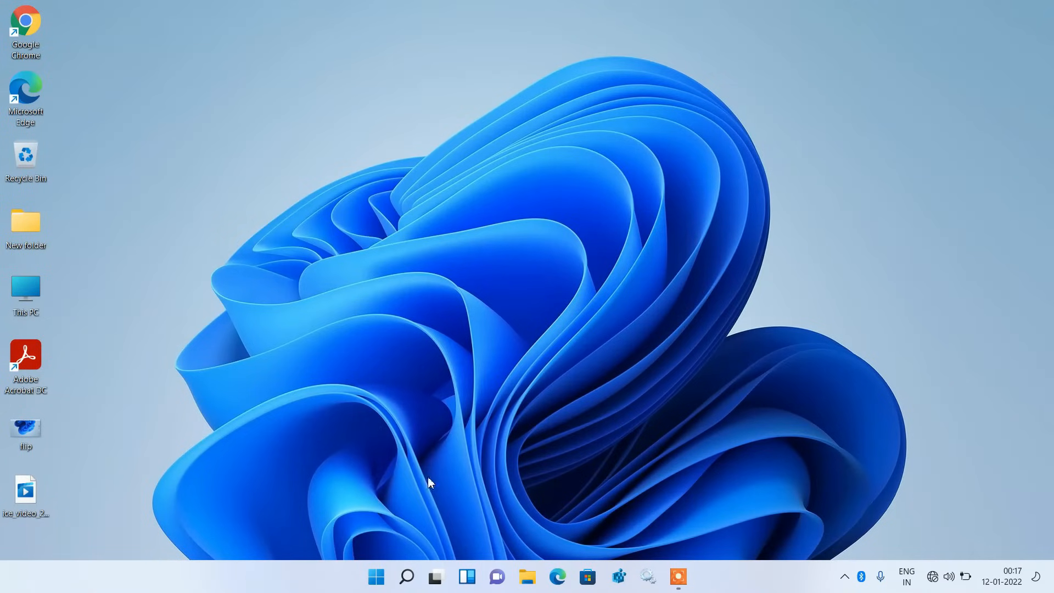
mouse_move(376, 576)
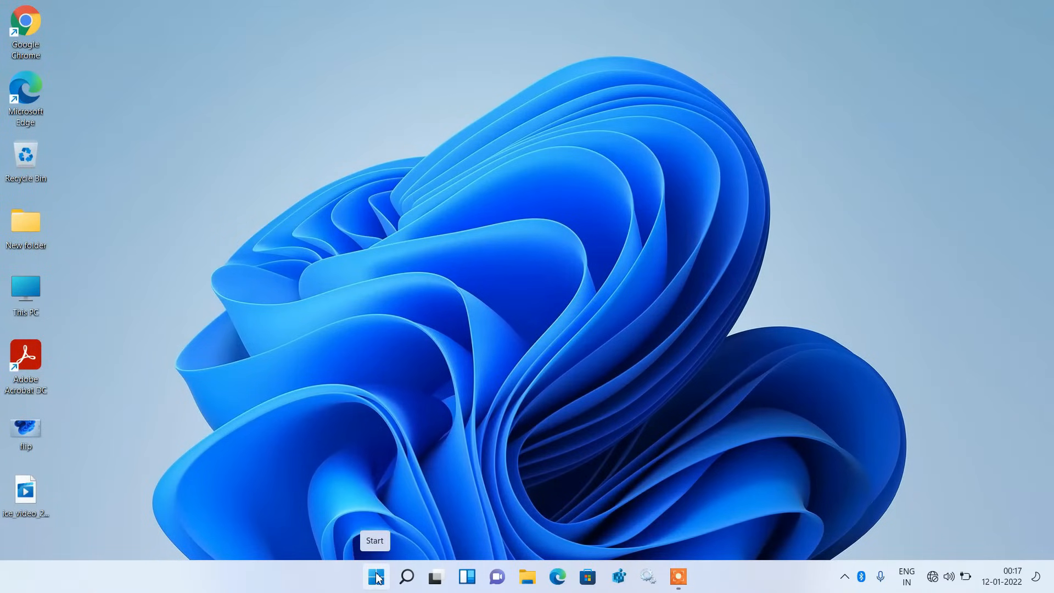
right_click(375, 577)
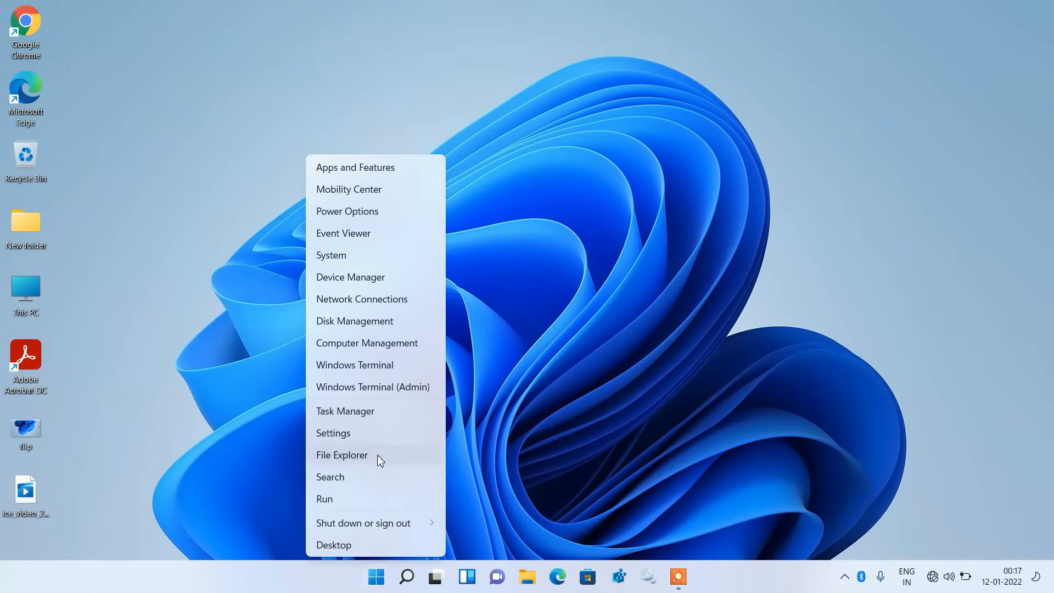
click(333, 433)
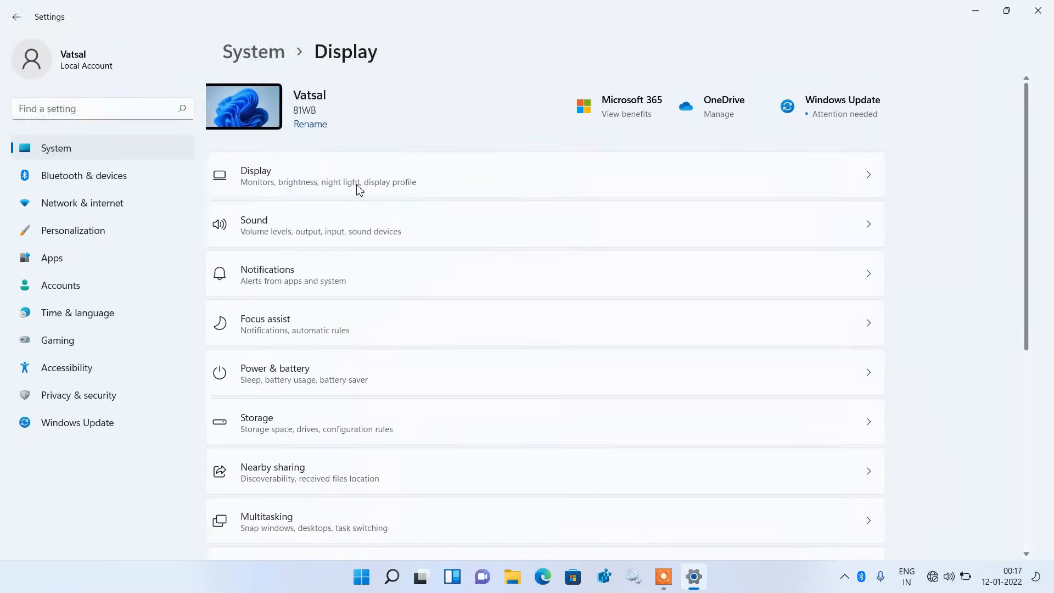
- Scroll the Display page down to the Scale & layout orientation option
scroll(down, 3)
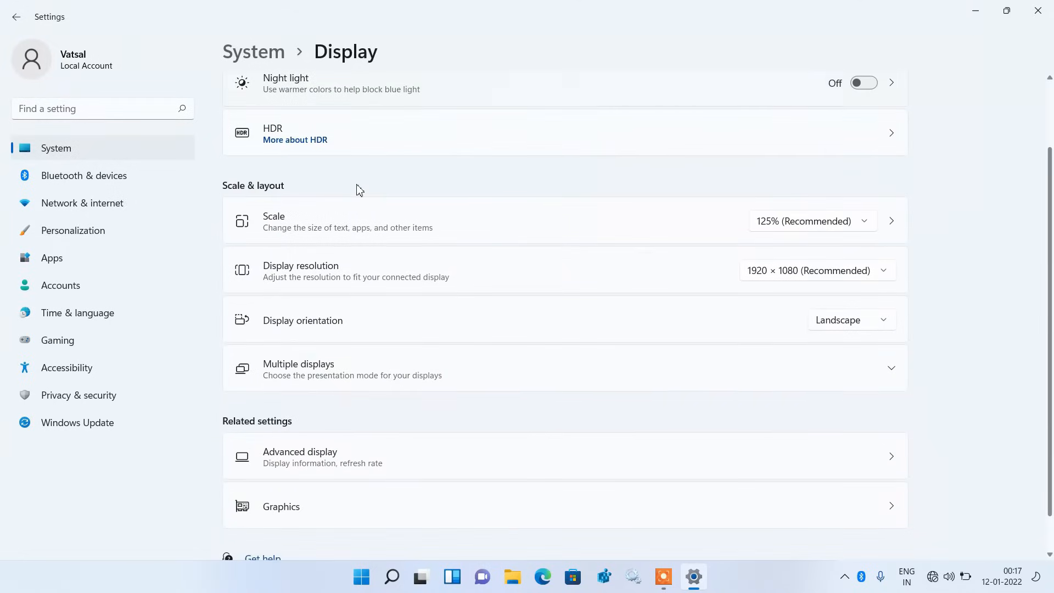
mouse_move(273, 340)
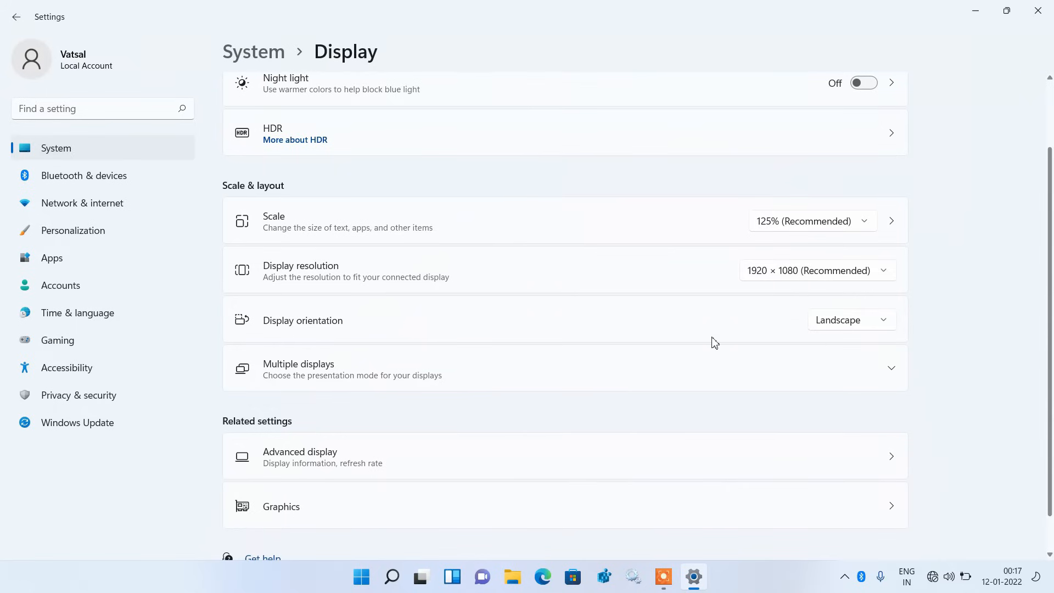
mouse_move(851, 320)
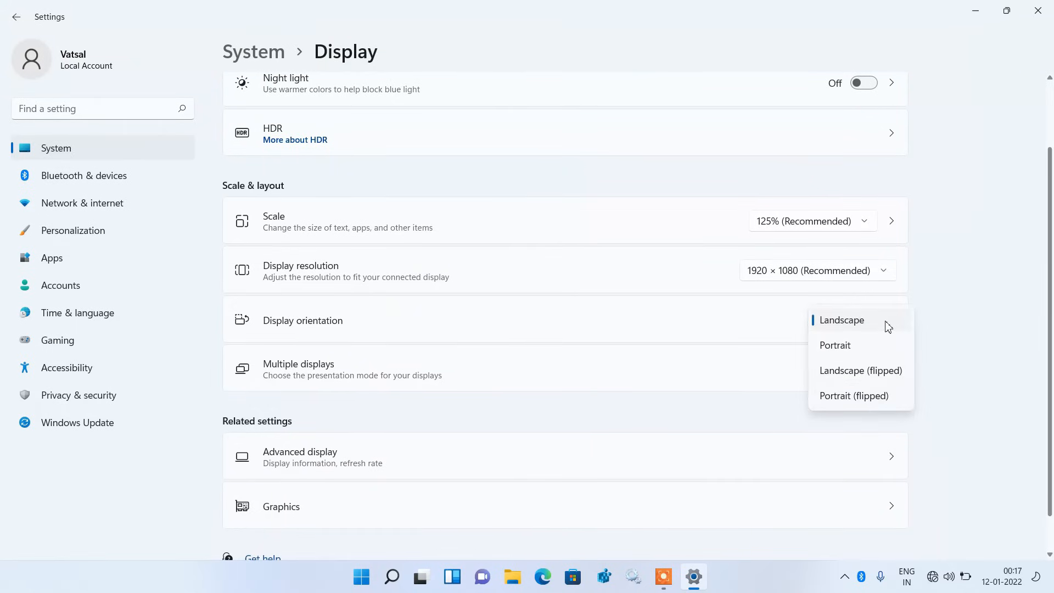
mouse_move(821, 329)
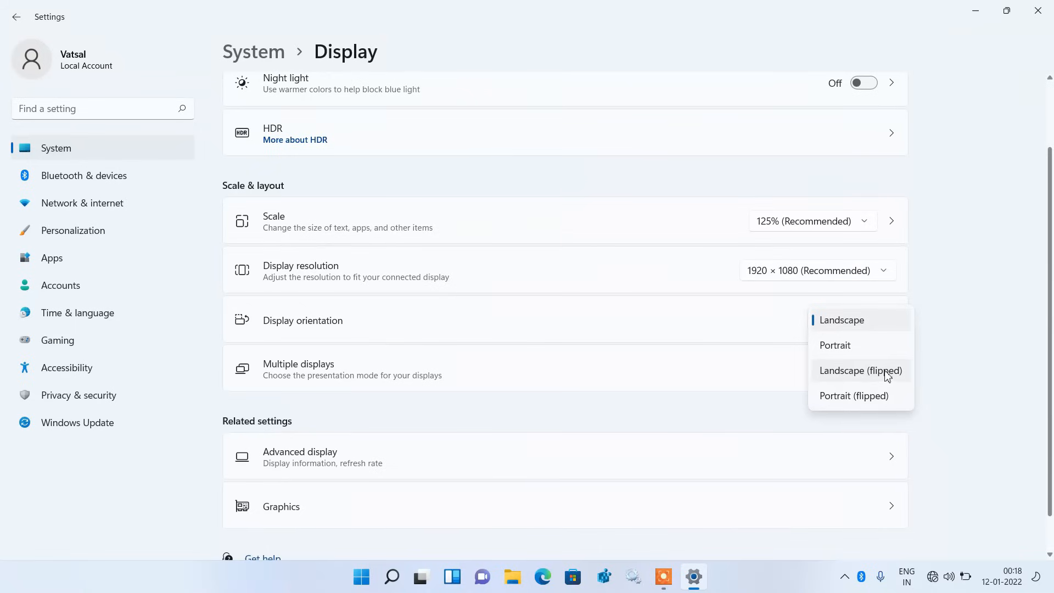
mouse_move(861, 374)
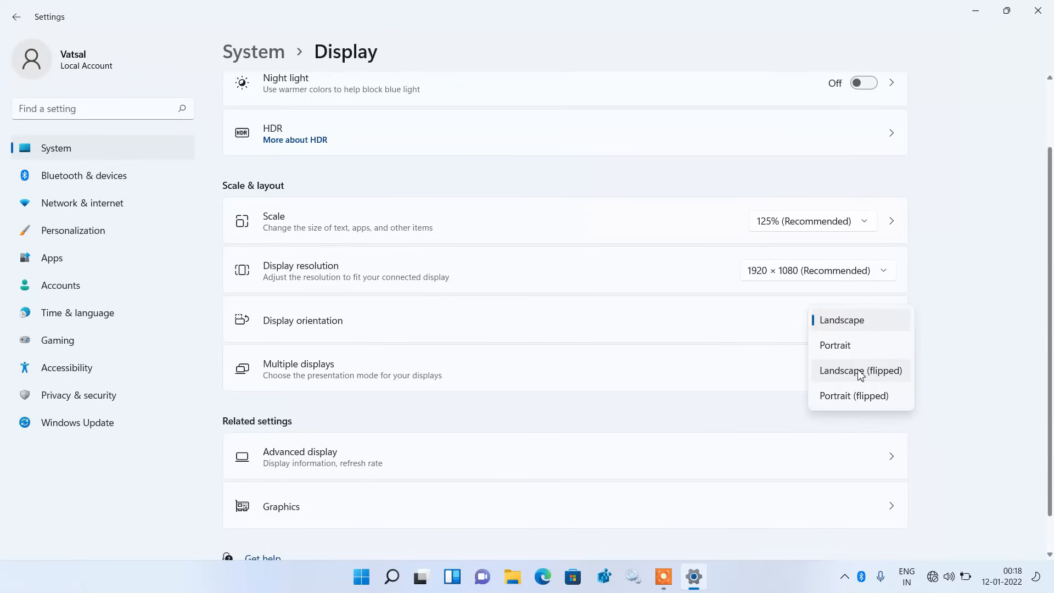
mouse_move(886, 327)
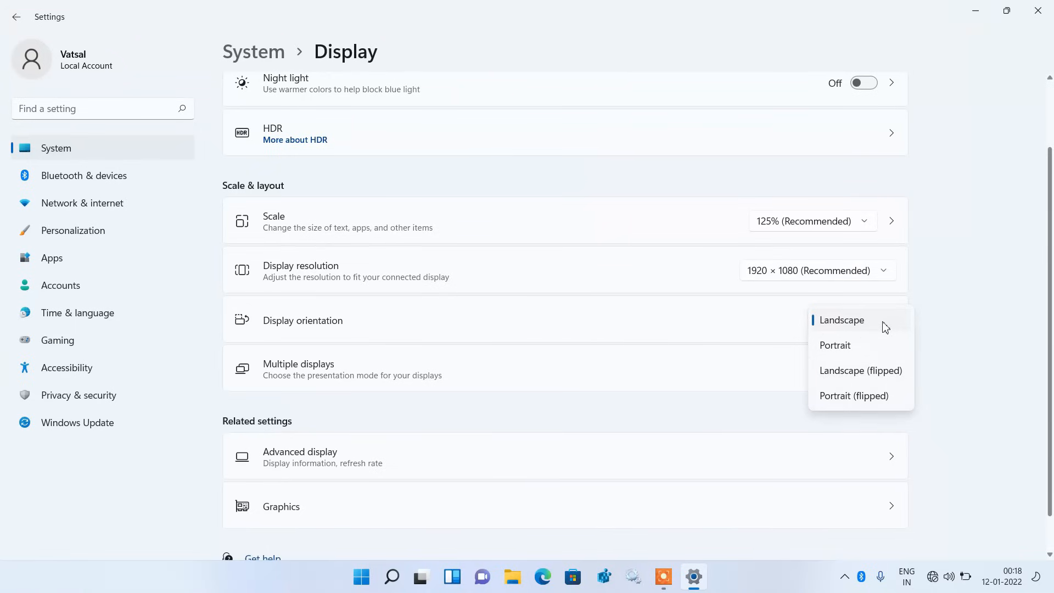
- Choose Landscape in the Display orientation dropdown
click(841, 320)
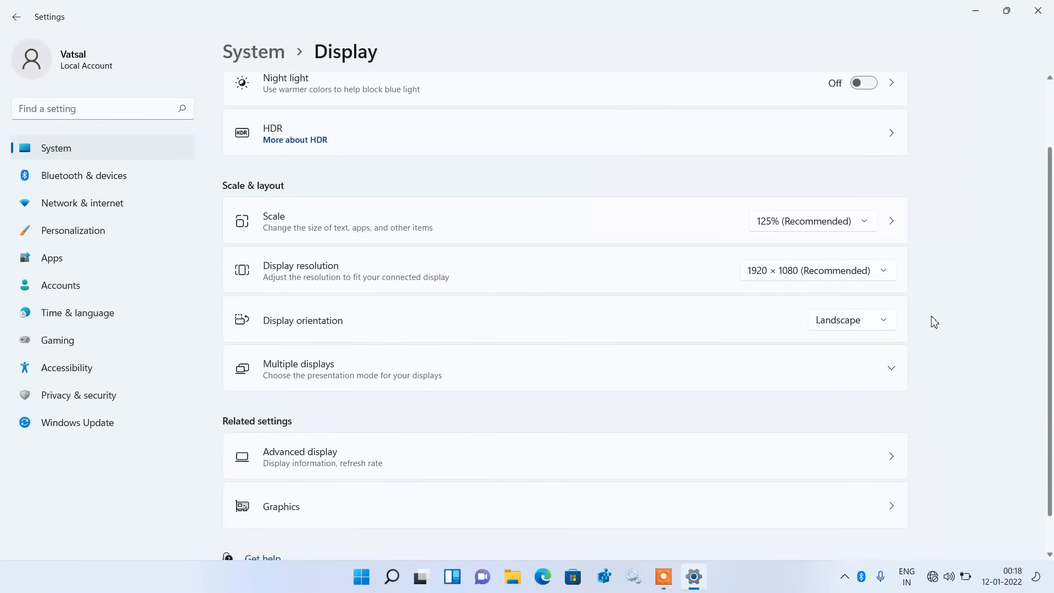
mouse_move(956, 261)
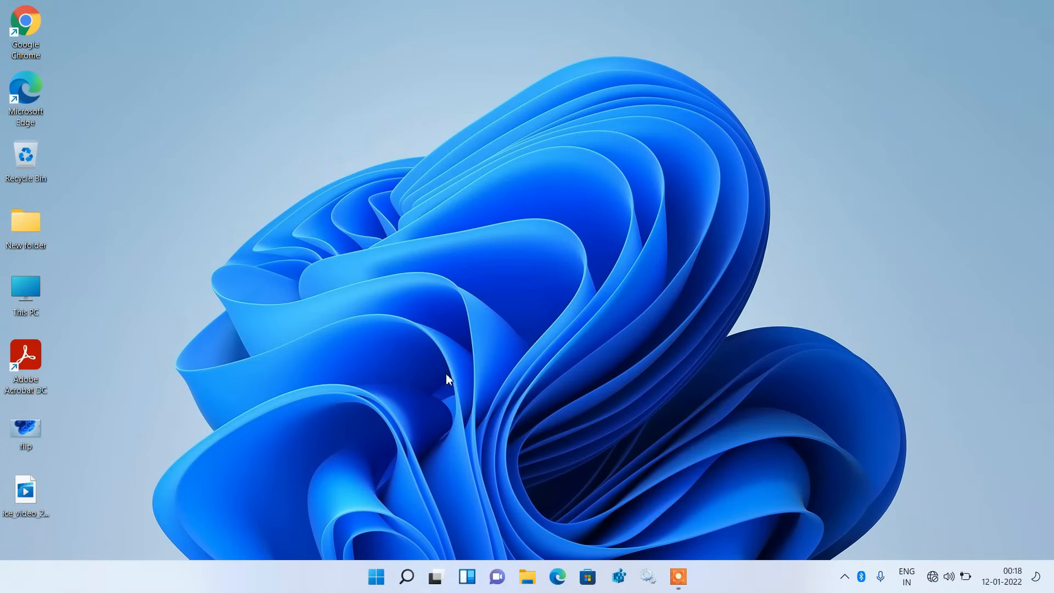
mouse_move(528, 321)
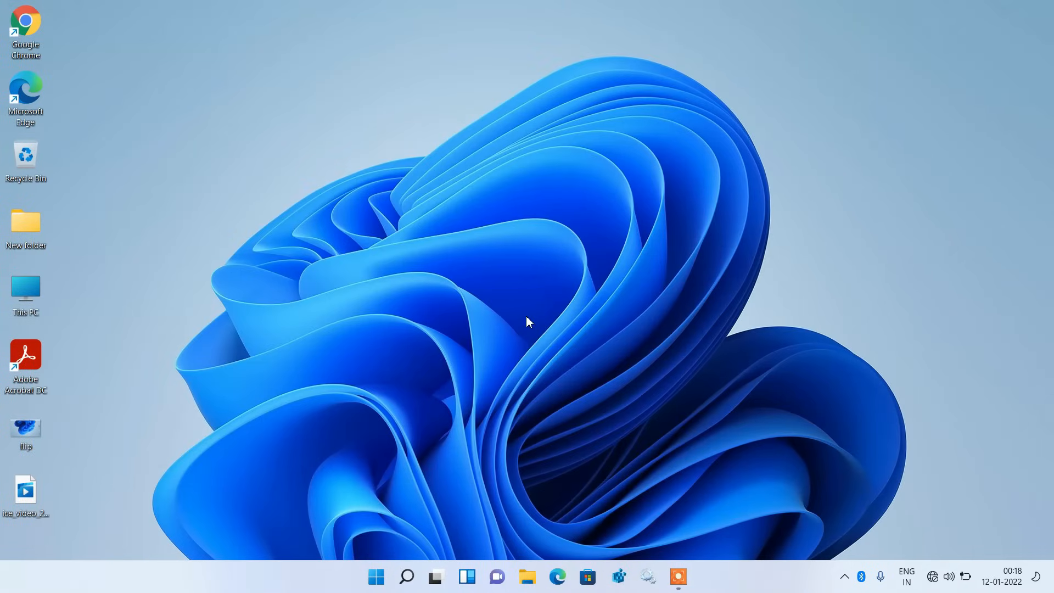